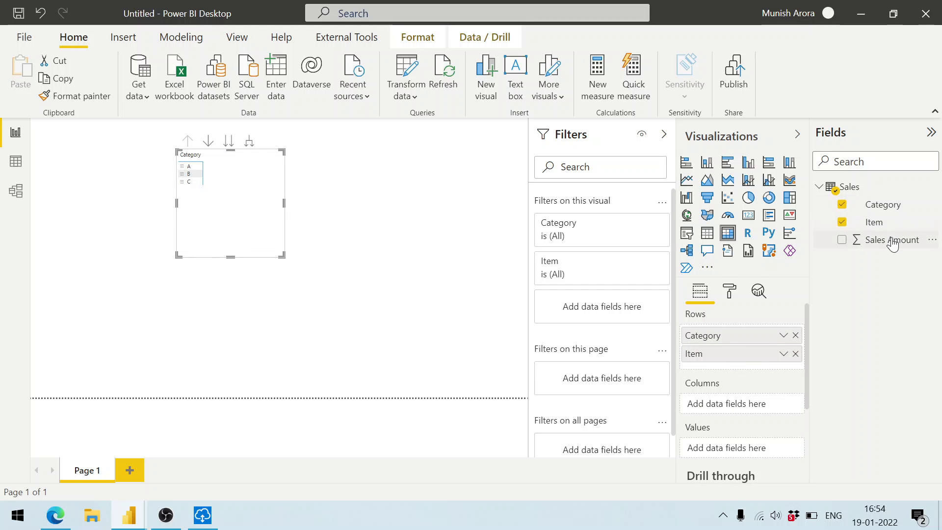
Drop Sales Amount into the matrix Values so Category and Item show sales totals.
drag(891, 240, 755, 447)
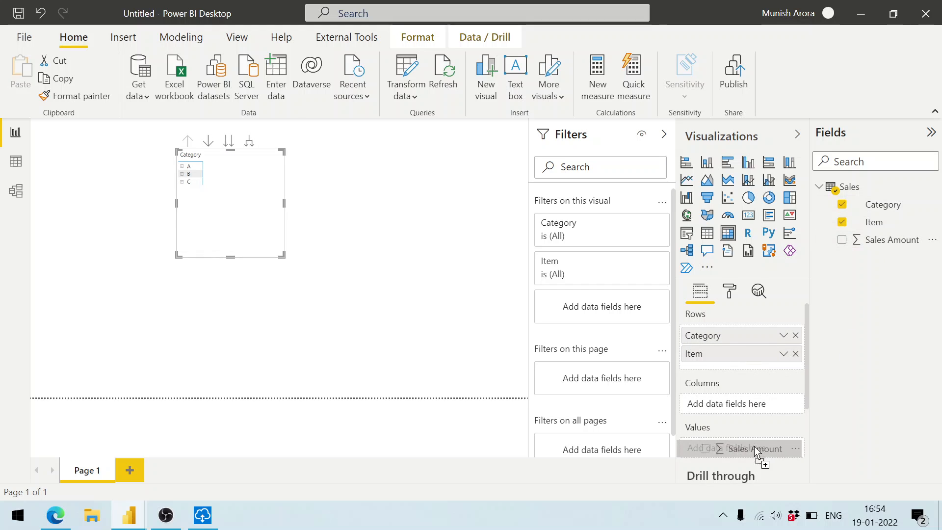
click(733, 72)
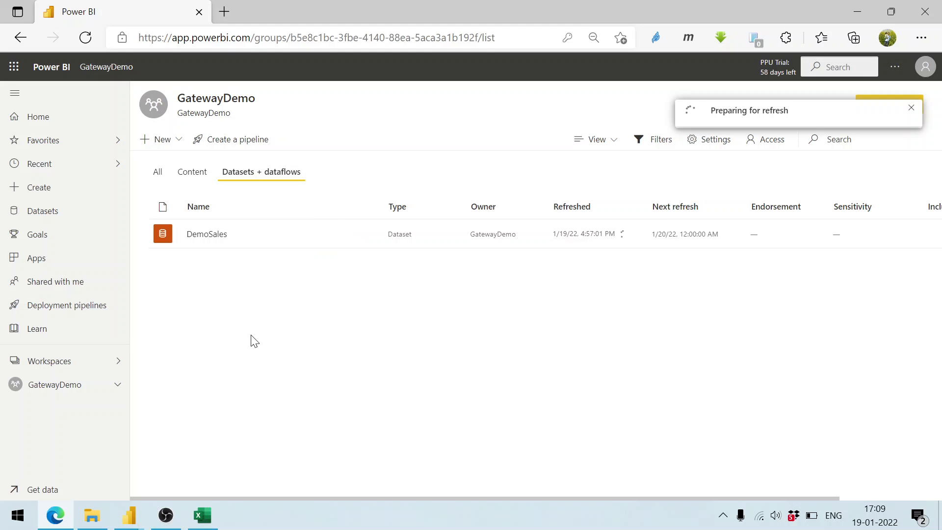
Trigger an immediate refresh of the DemoSales dataset.
click(192, 172)
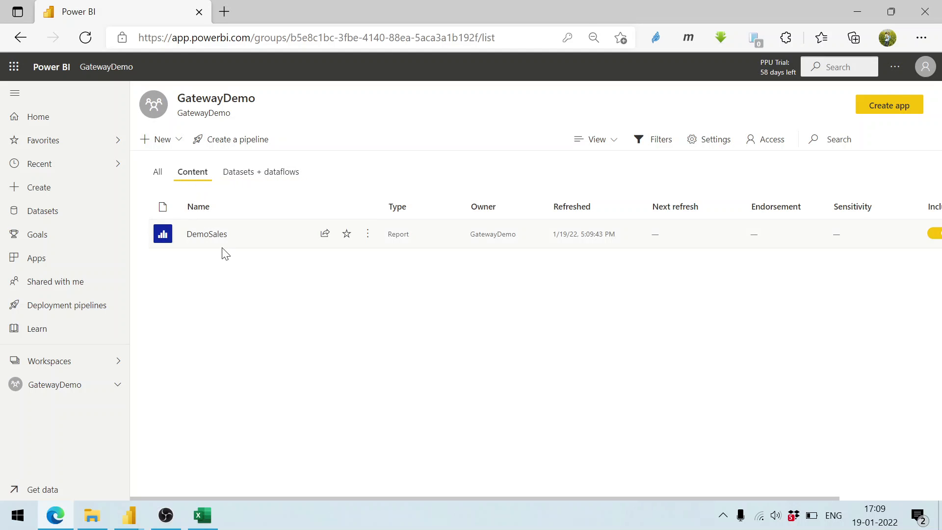